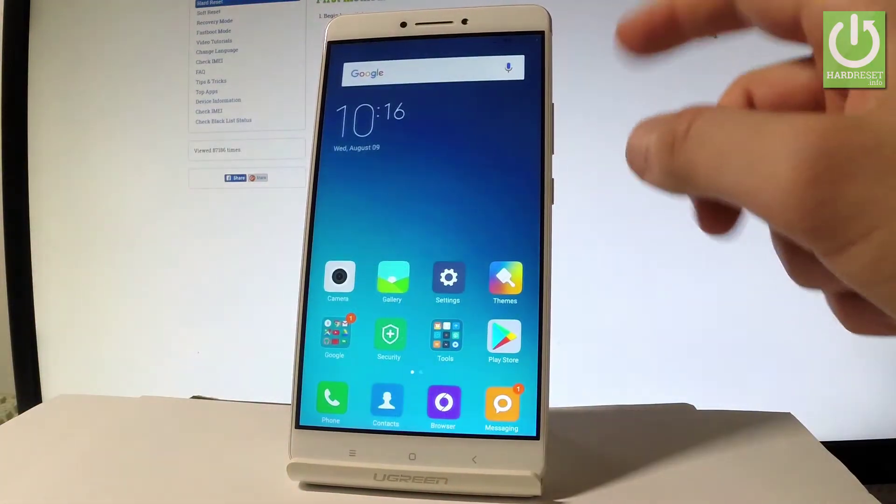
# Launch the Phone dialer to enter the secret testing code
pyautogui.click(330, 403)
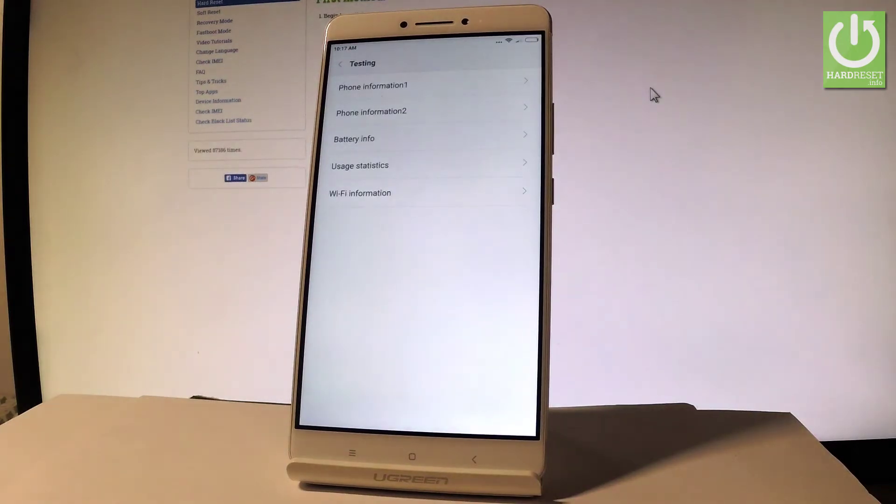
pyautogui.click(373, 86)
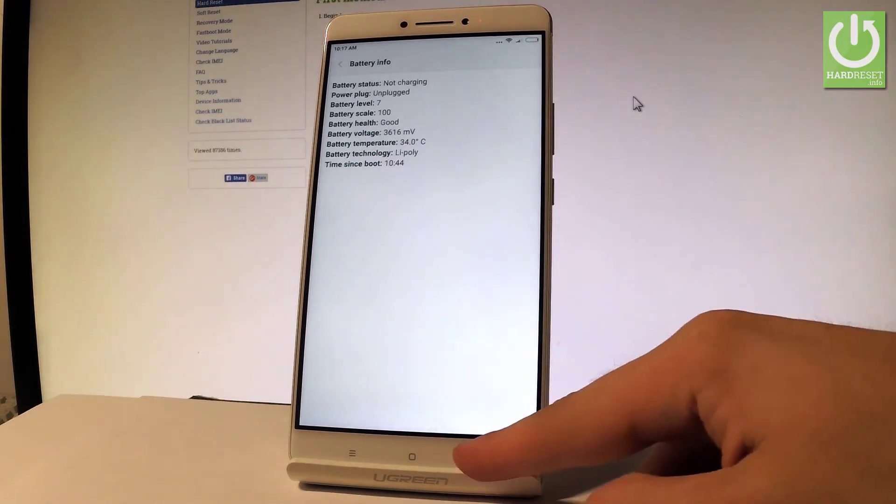
# View Usage statistics, then reach the Wi-Fi information section listing API, config and status
pyautogui.click(340, 63)
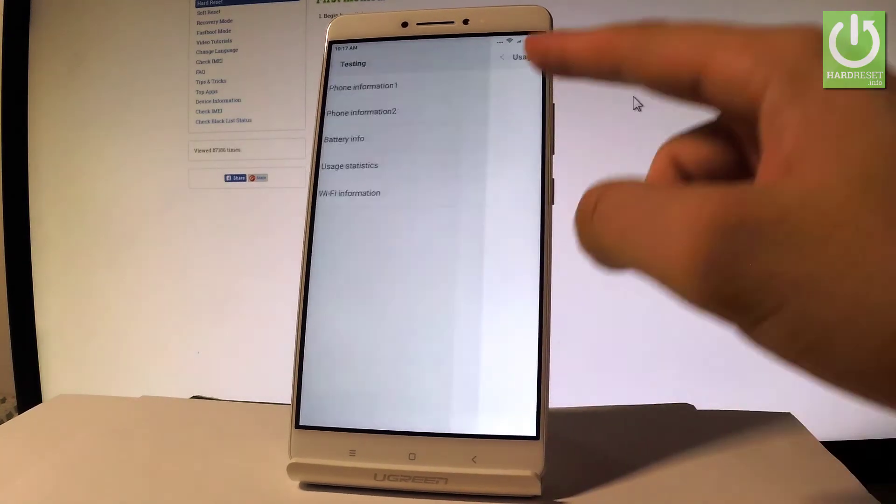
pyautogui.click(349, 166)
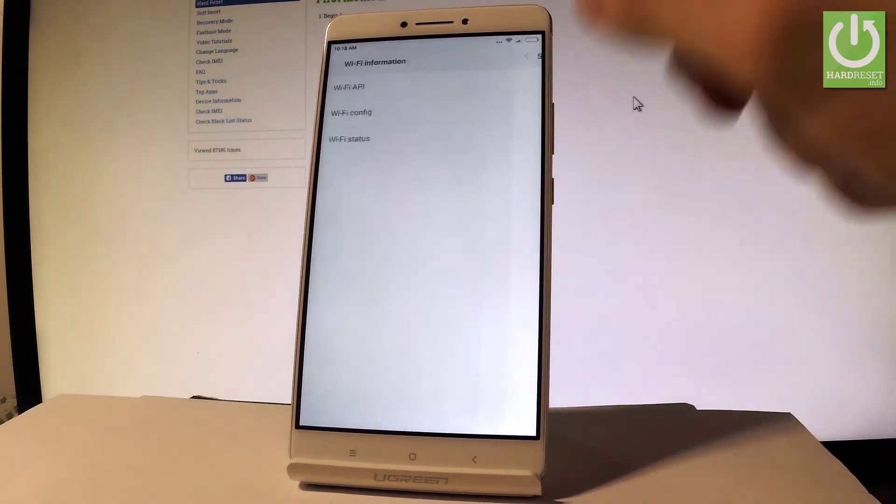
# Show the Wi-Fi status page: enabled, connected, supplicant COMPLETED, RSSI -58
pyautogui.click(351, 112)
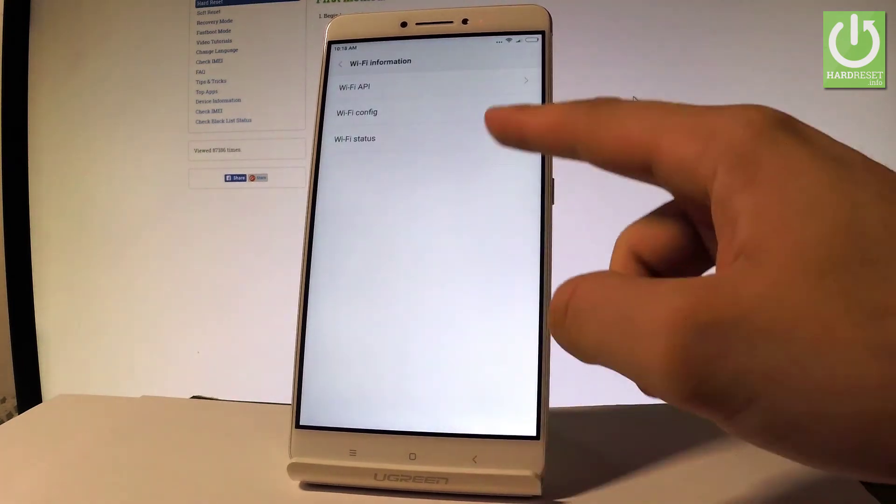
pyautogui.click(355, 138)
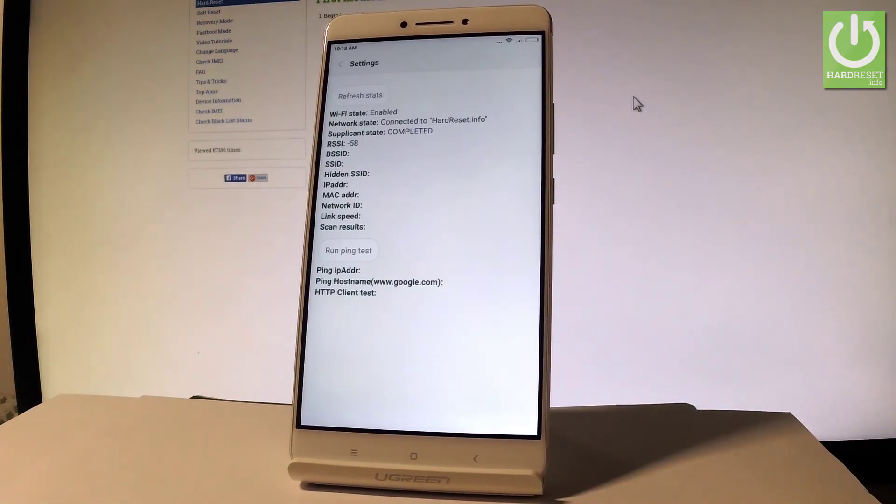